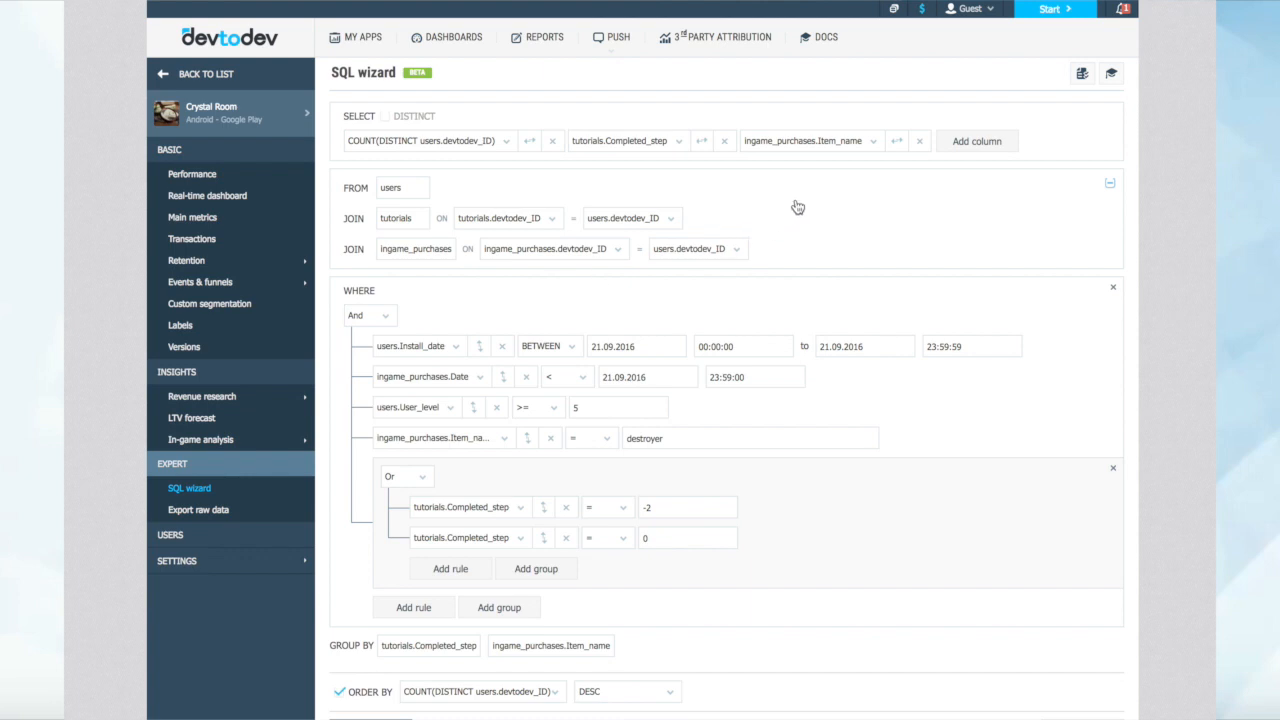
{"action": "mouse_move", "coordinate": [796, 218]}
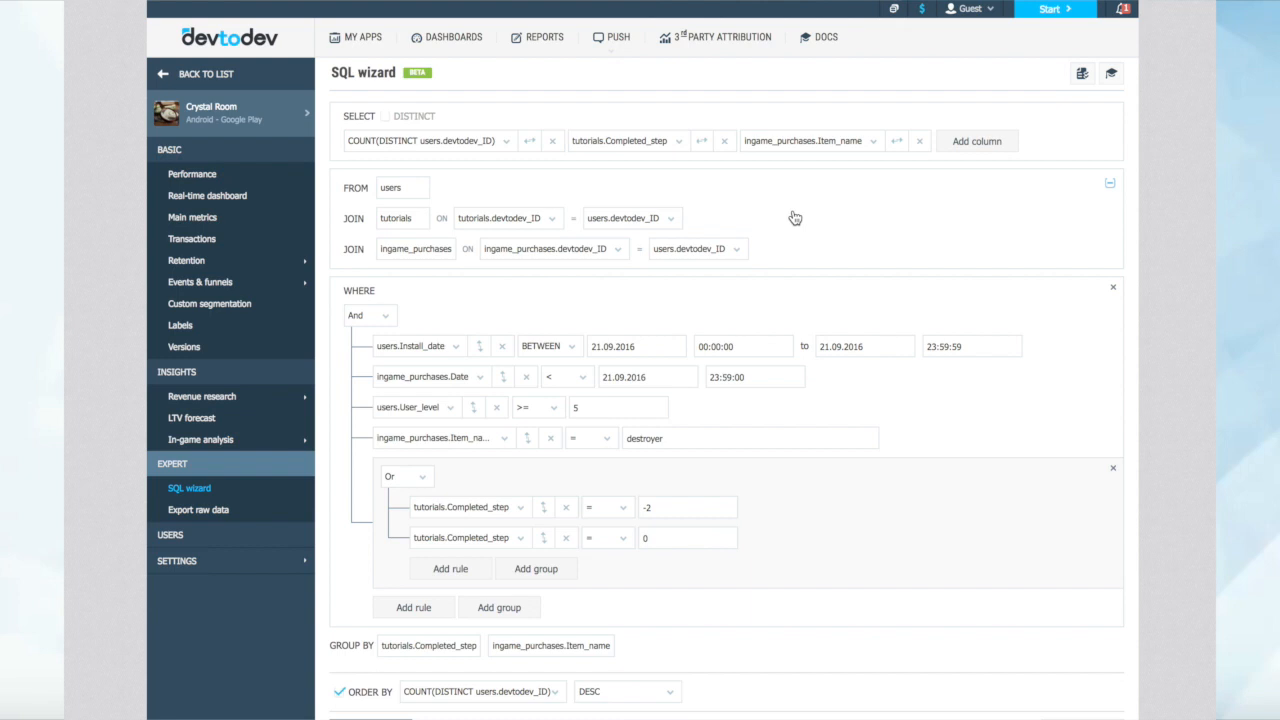
Step: Scroll through the built SQL wizard query to review its conditions and results
{"action": "scroll", "scroll_direction": "down", "scroll_amount": 3}
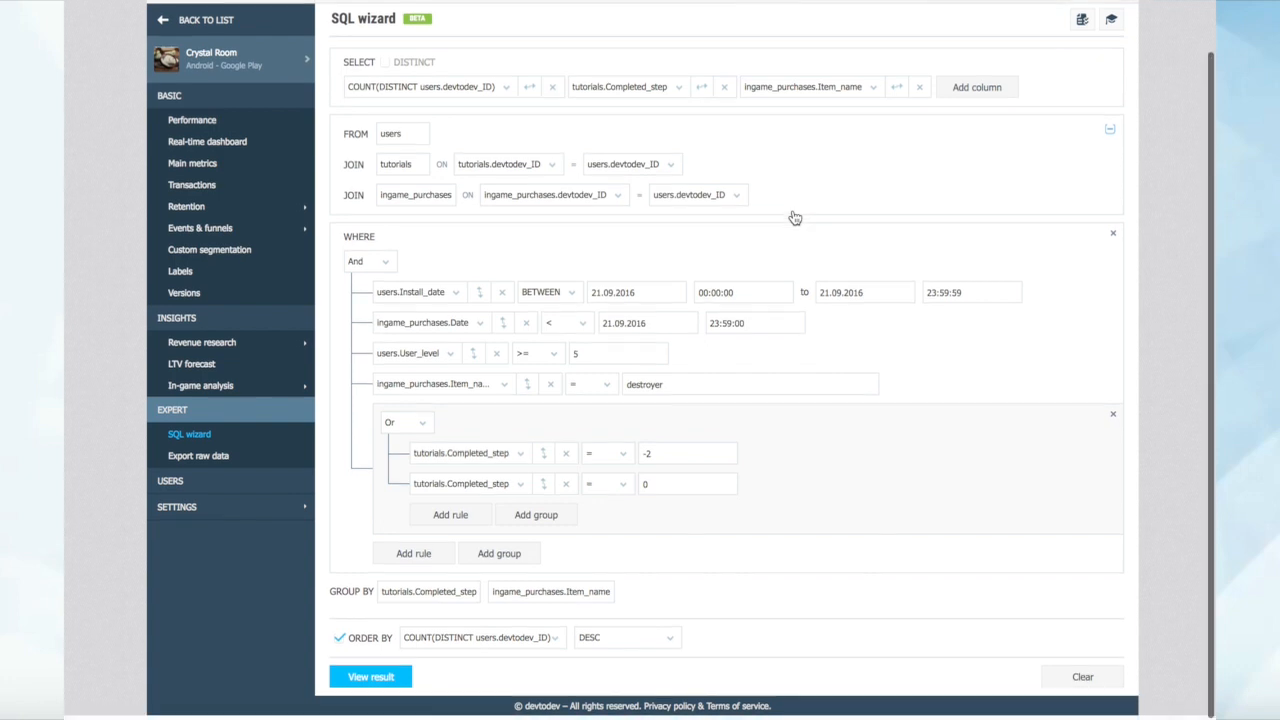
{"action": "scroll", "scroll_direction": "up", "scroll_amount": 3}
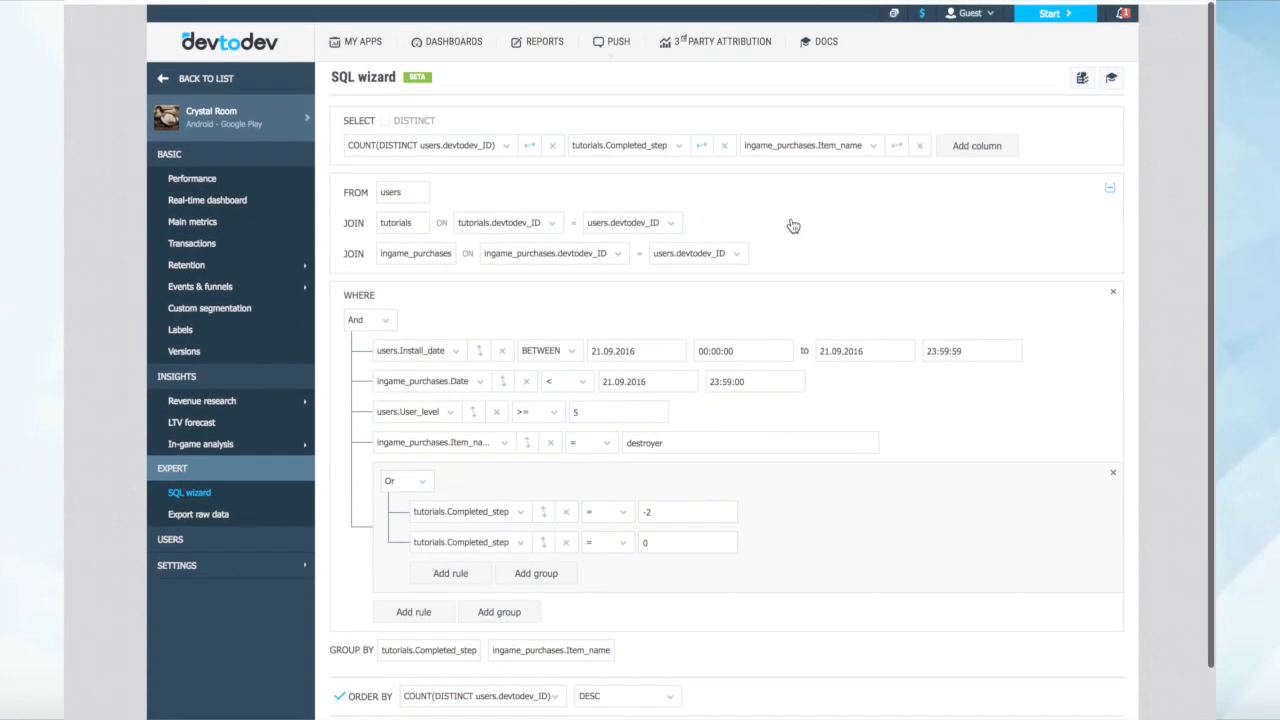
{"action": "scroll", "scroll_direction": "down", "scroll_amount": 3}
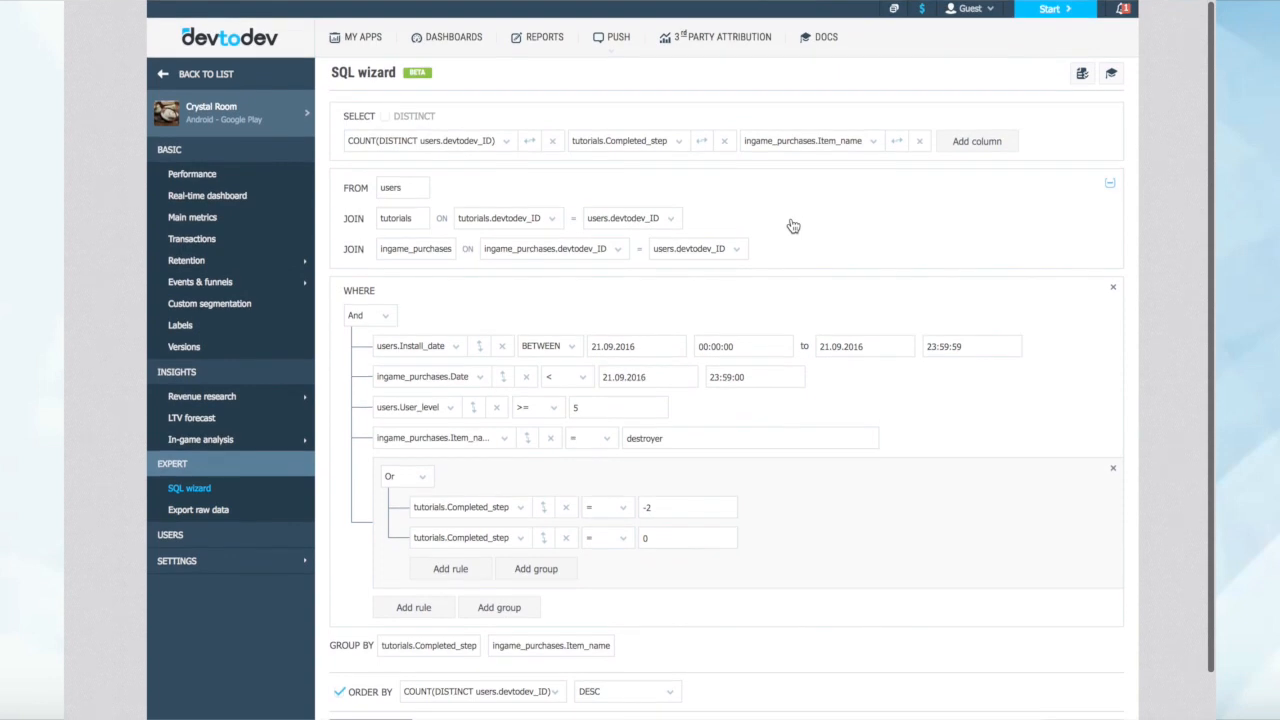
{"action": "scroll", "scroll_direction": "down", "scroll_amount": 3}
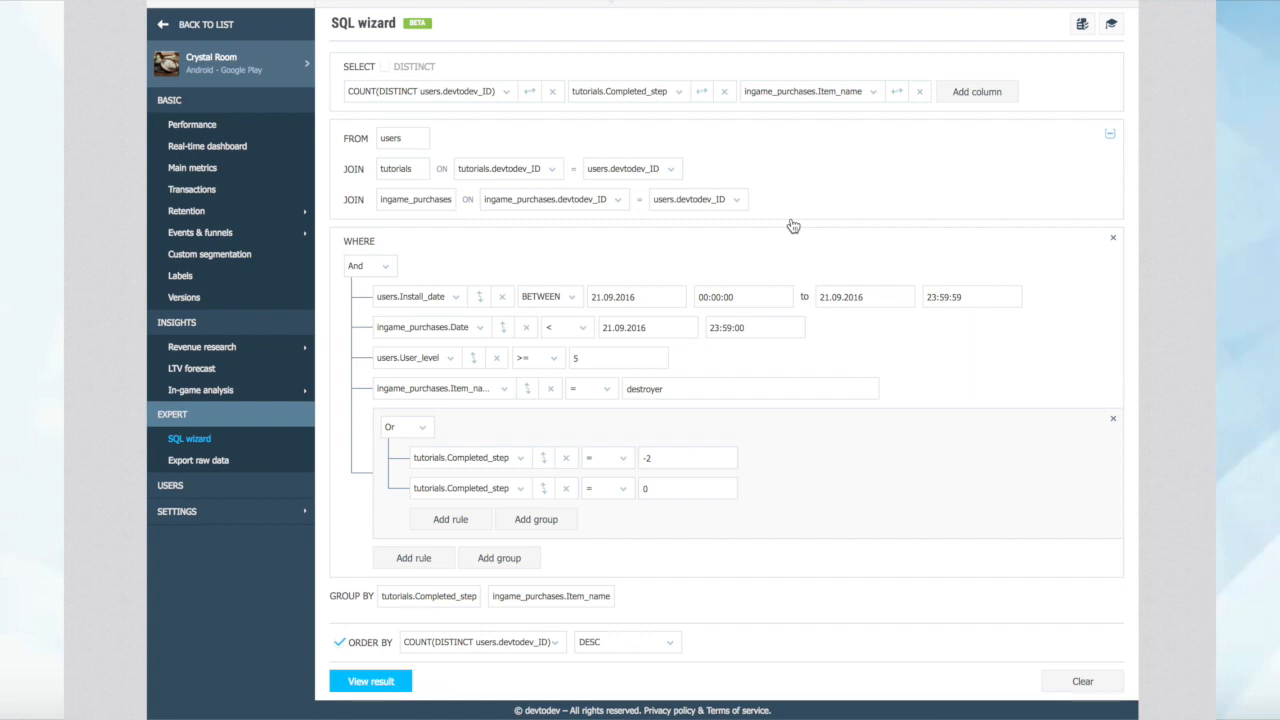
{"action": "mouse_move", "coordinate": [808, 244]}
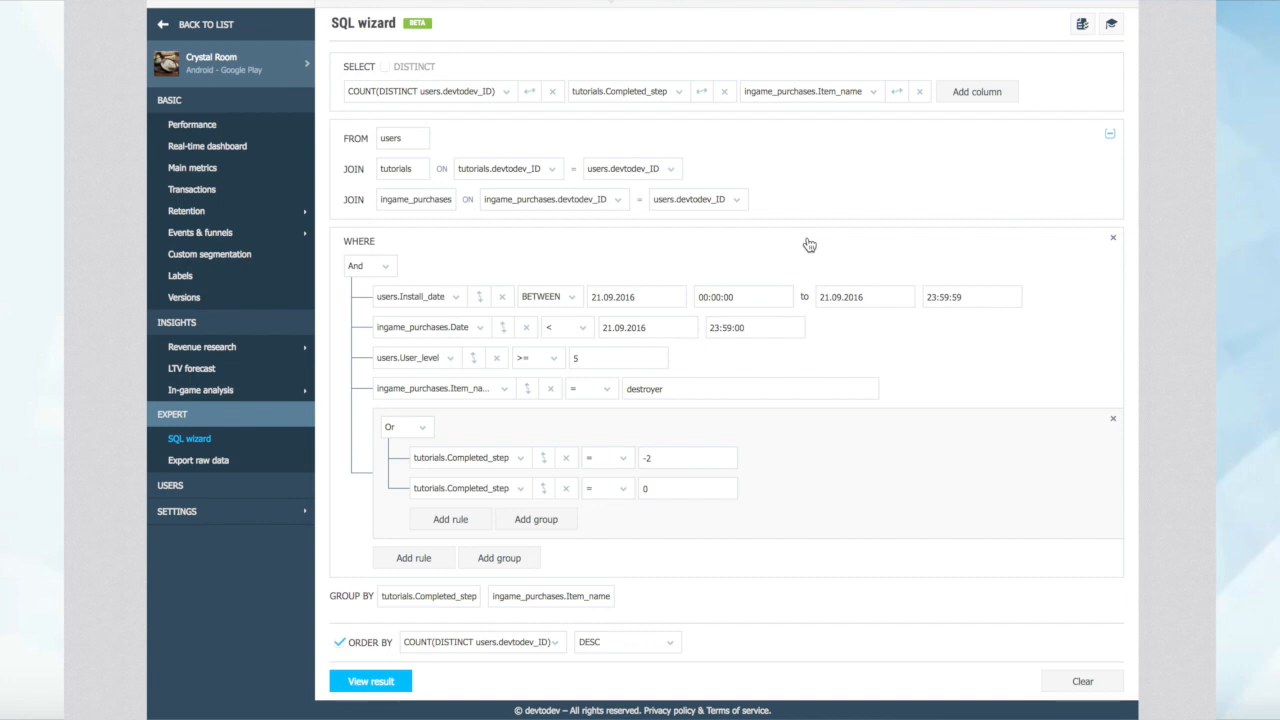
Step: Switch to the Raw data reports list under Export and start adding a new report
{"action": "left_click", "coordinate": [198, 460]}
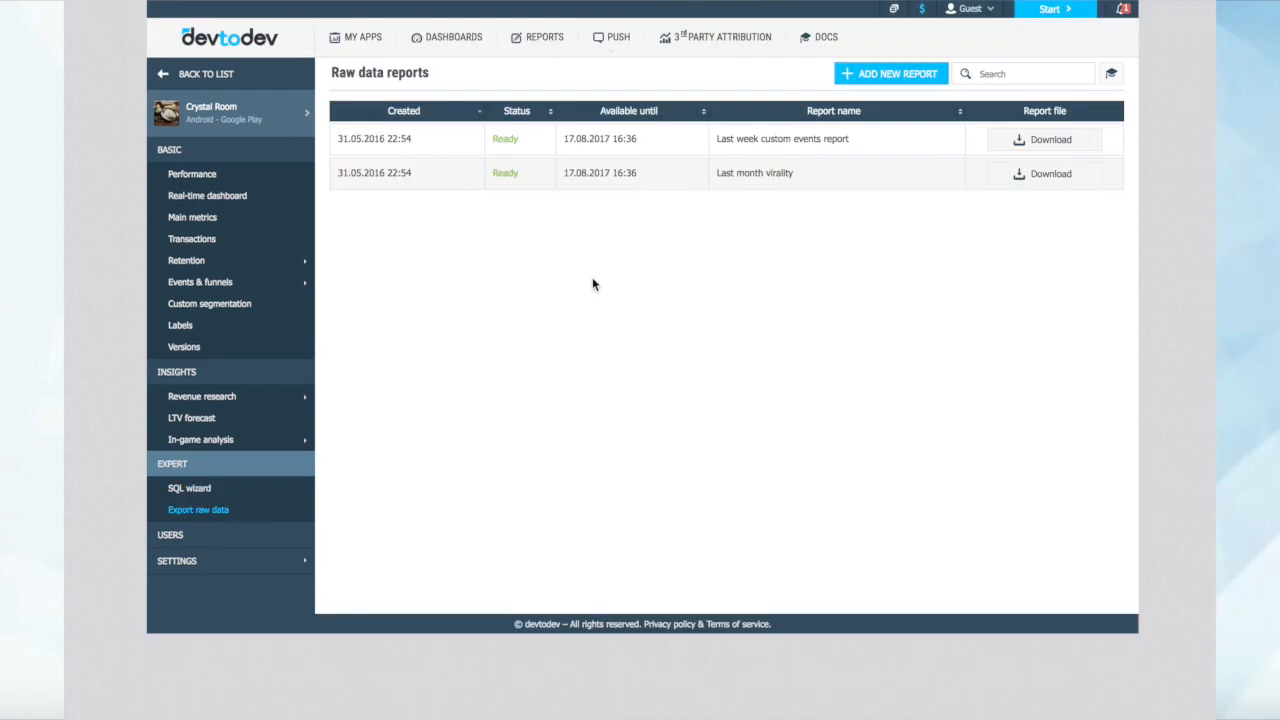
{"action": "left_click", "coordinate": [888, 72]}
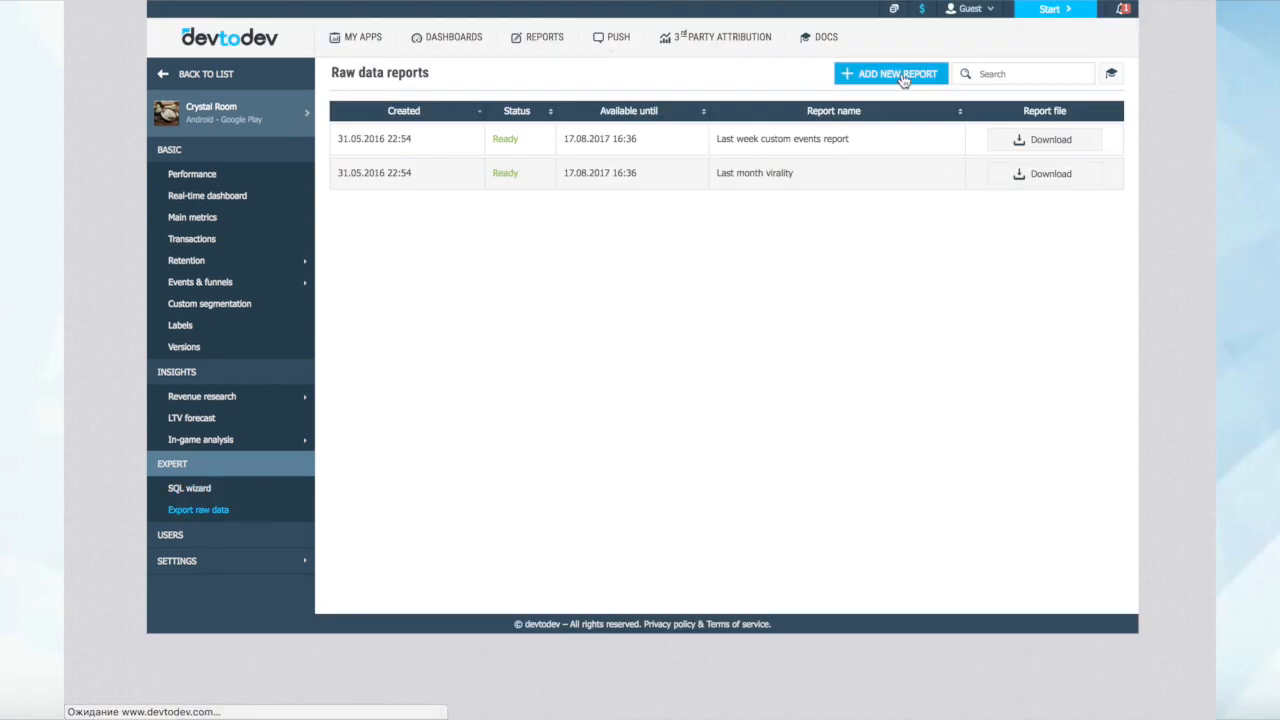
Step: Bring up the add-report-for-export form at its time-frame step
{"action": "left_click", "coordinate": [890, 72]}
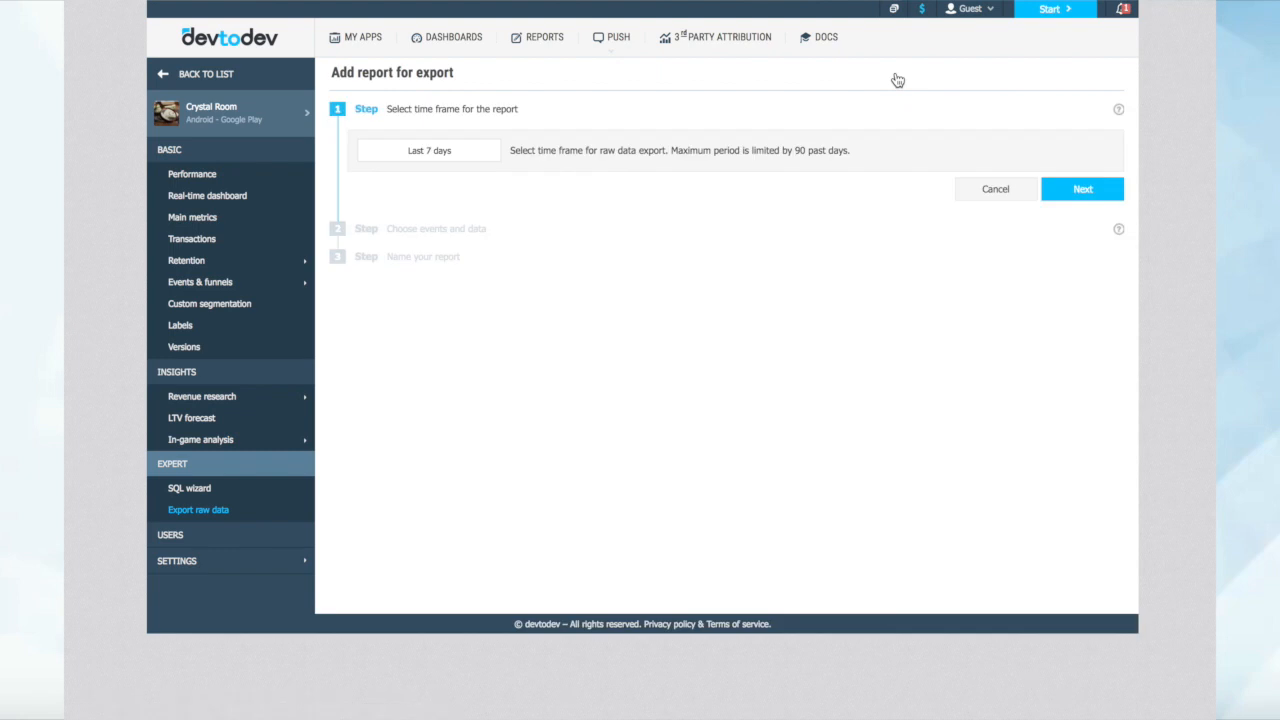
{"action": "mouse_move", "coordinate": [708, 252]}
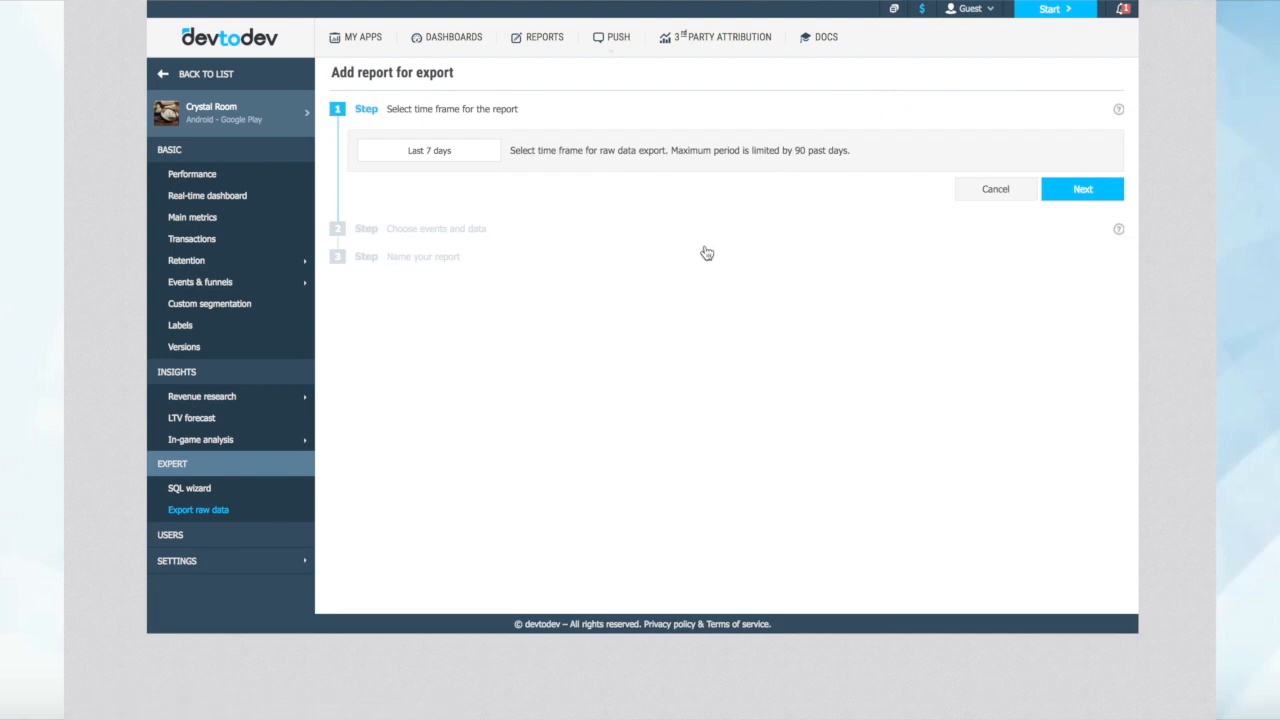
{"action": "mouse_move", "coordinate": [604, 232]}
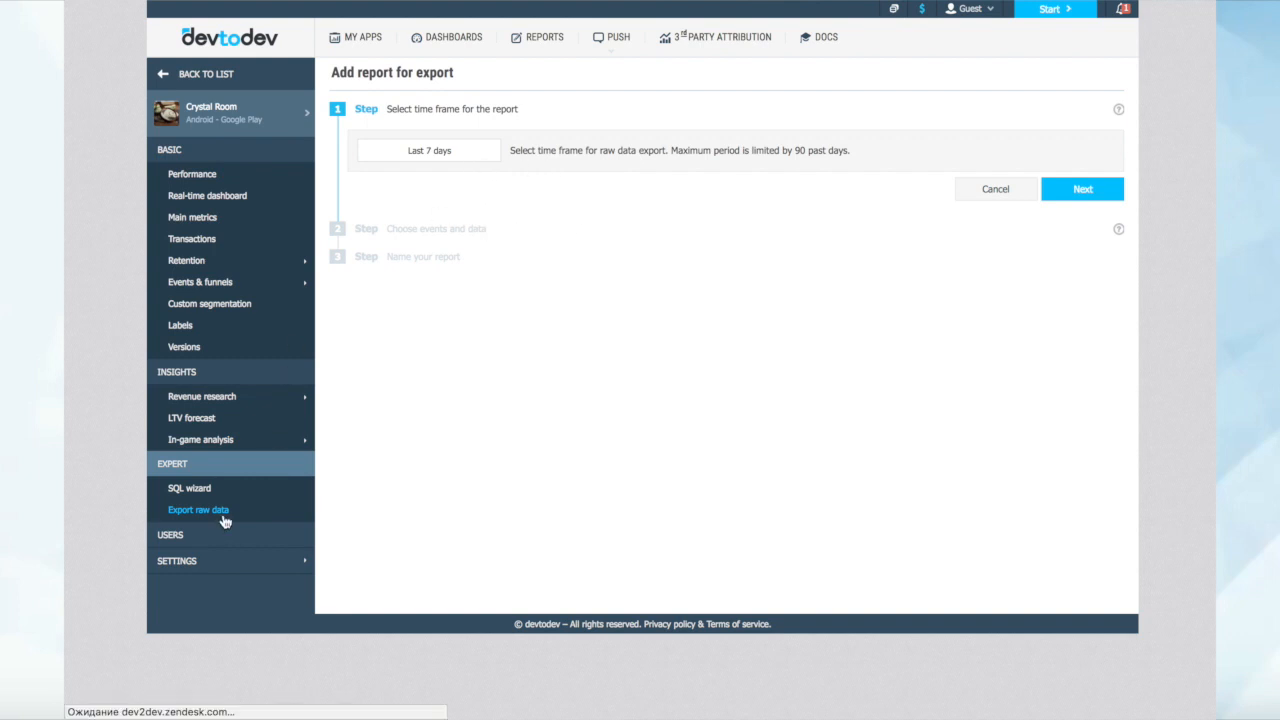
Step: Return from the new report form to the Raw data reports list
{"action": "left_click", "coordinate": [198, 510]}
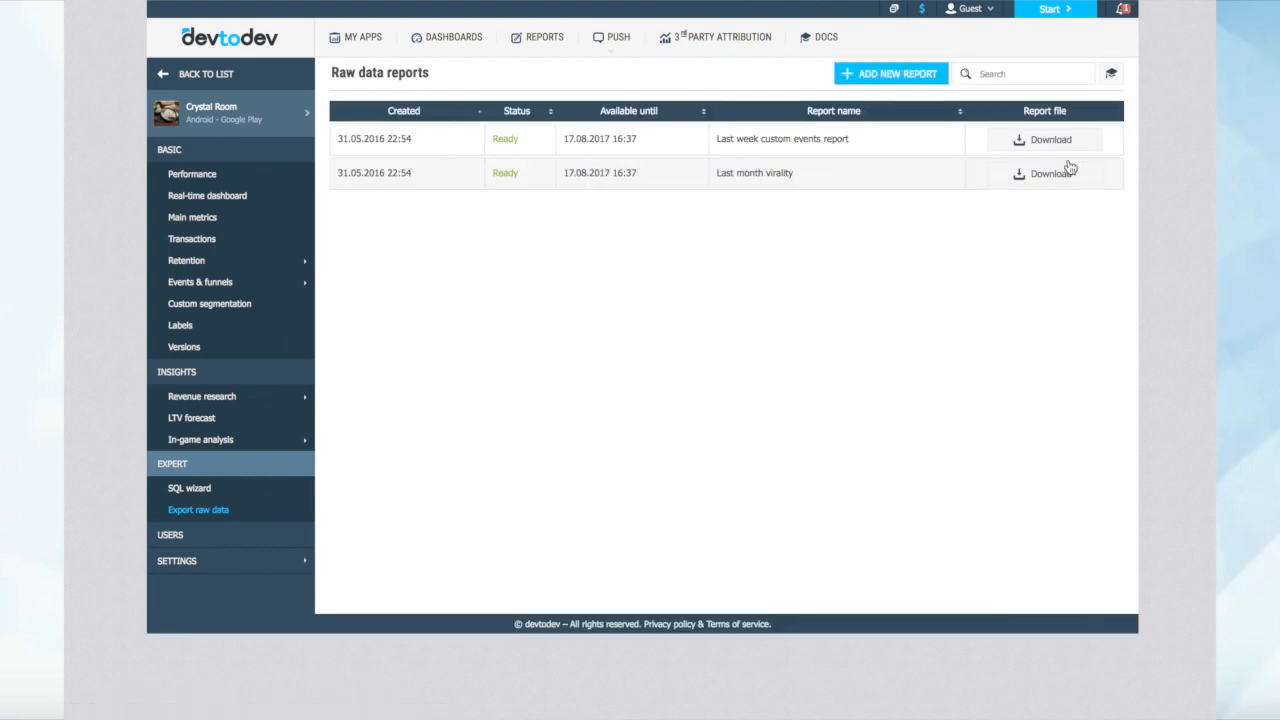
{"action": "mouse_move", "coordinate": [1052, 220]}
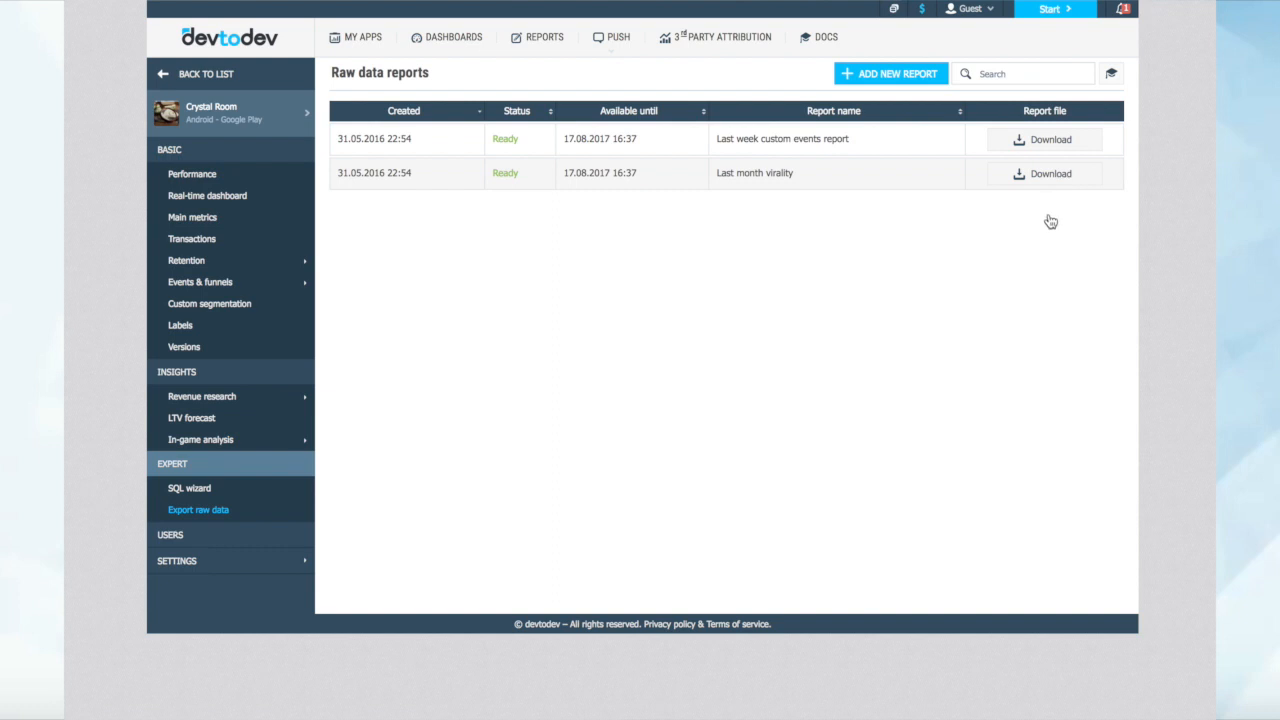
{"action": "mouse_move", "coordinate": [1052, 220]}
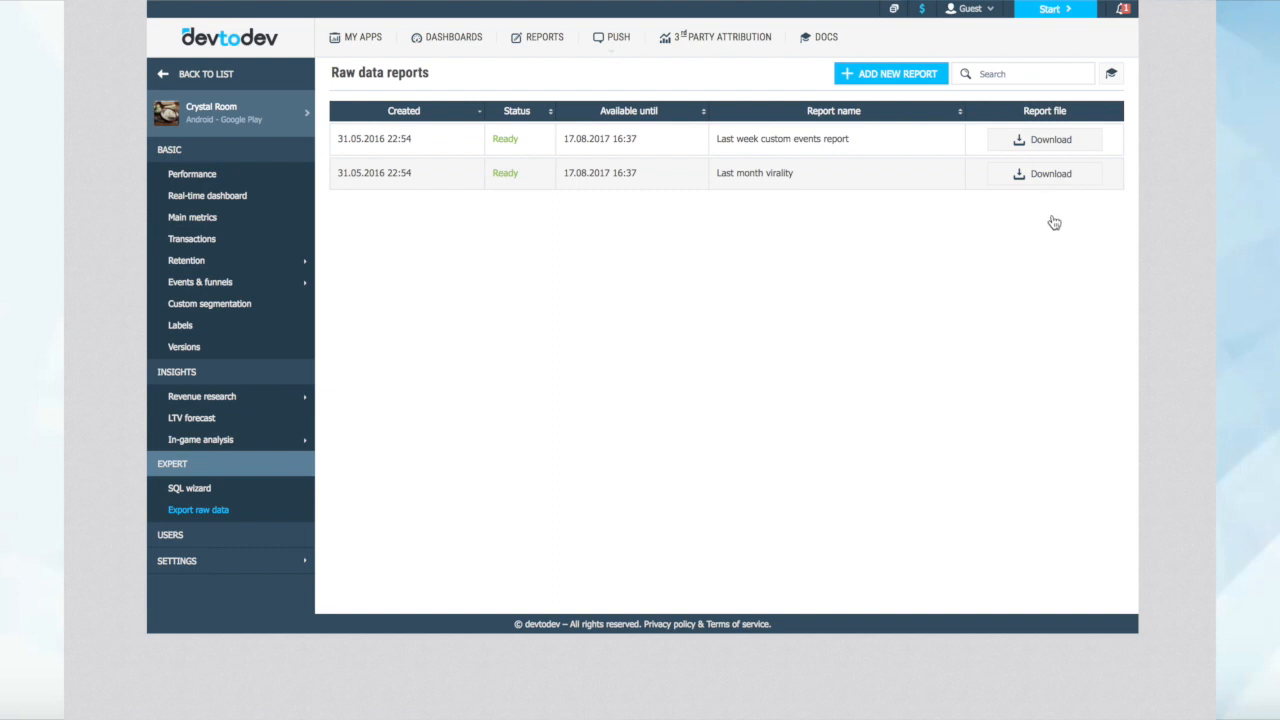
{"action": "mouse_move", "coordinate": [1068, 200]}
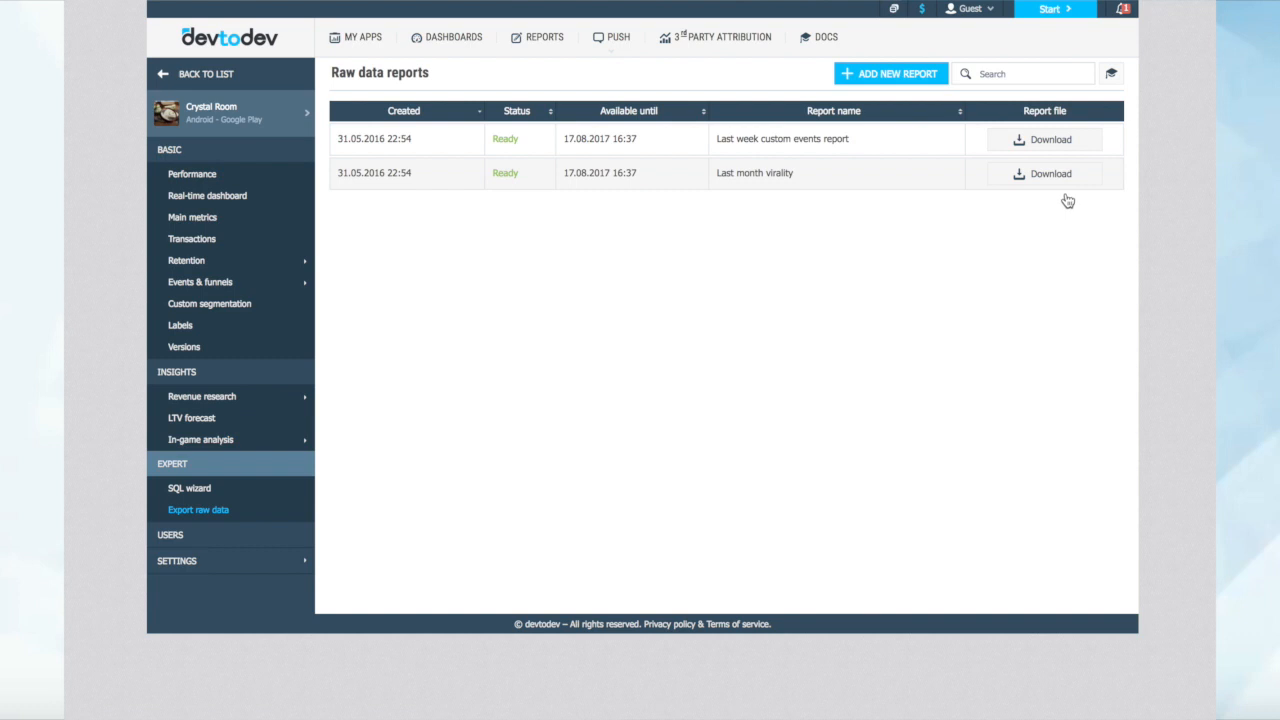